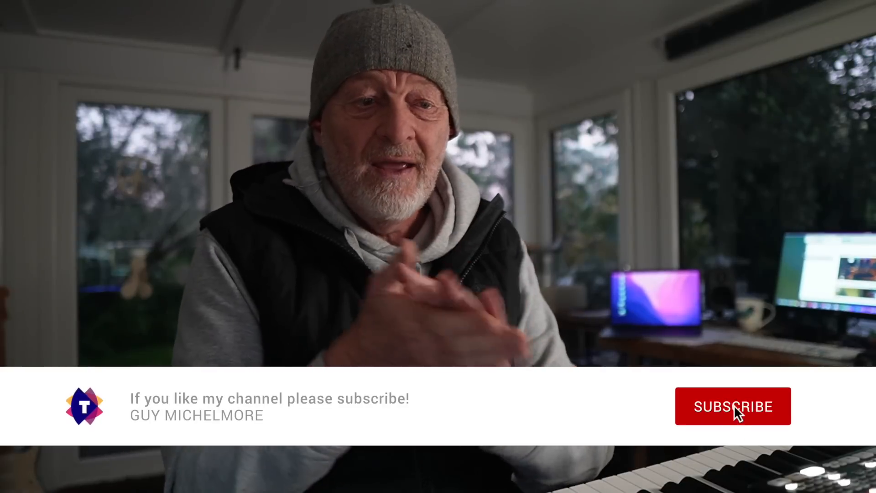
left_click(732, 406)
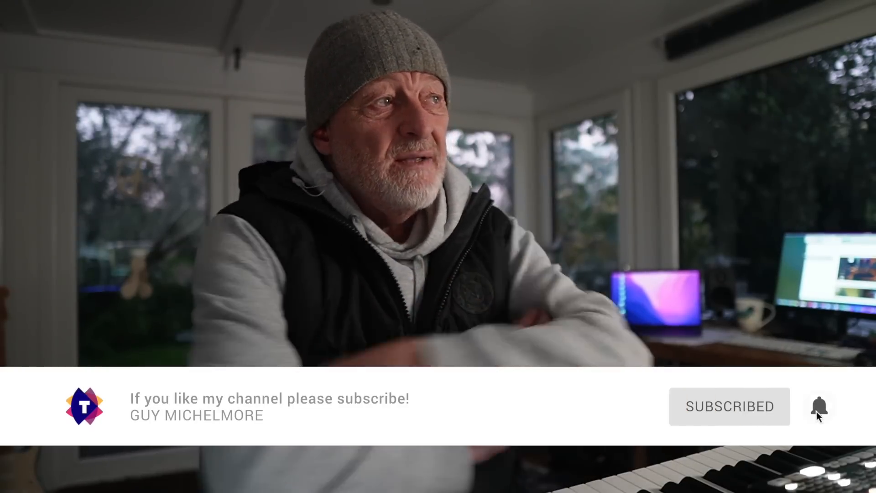
left_click(817, 406)
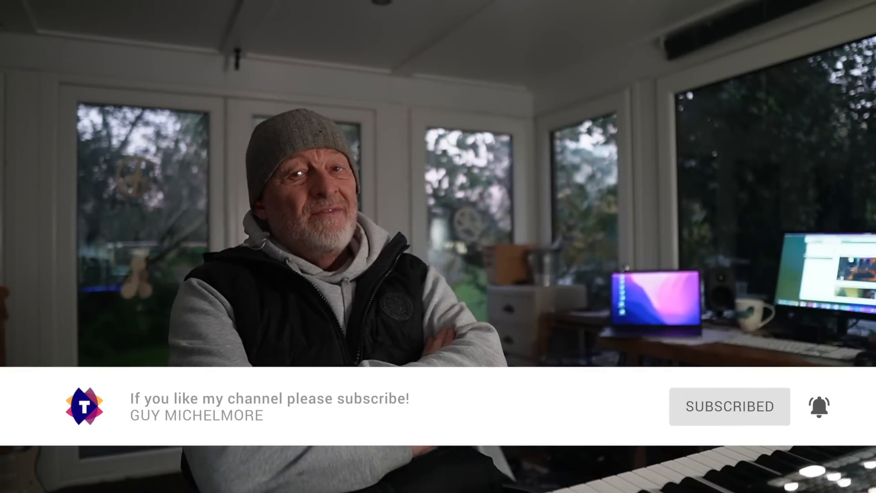